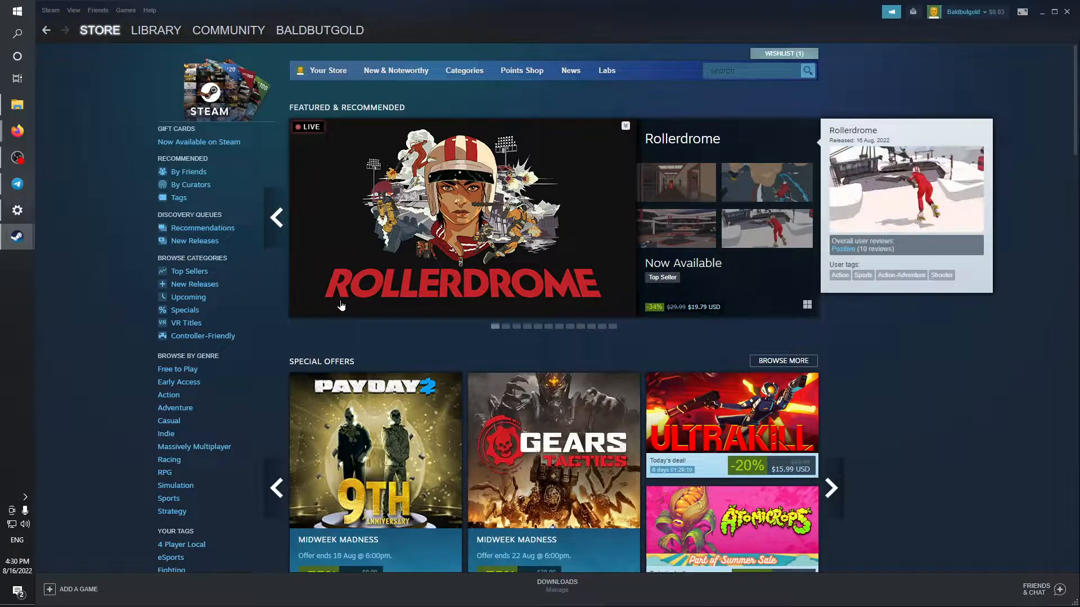
# Step: Go to the Community Market page from the Steam Store
pyautogui.click(228, 29)
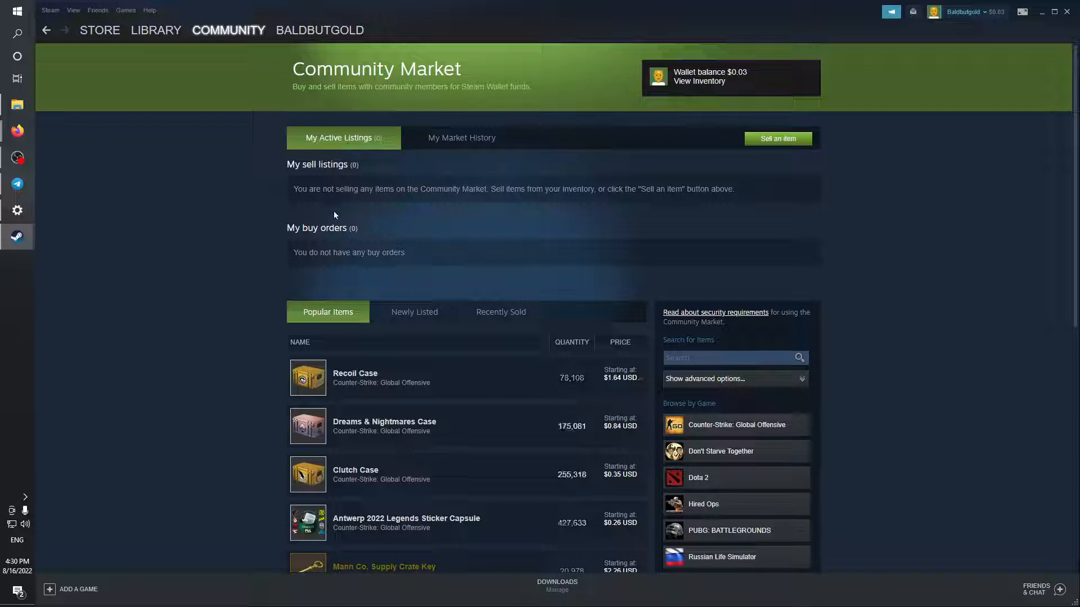
pyautogui.scroll(-3)
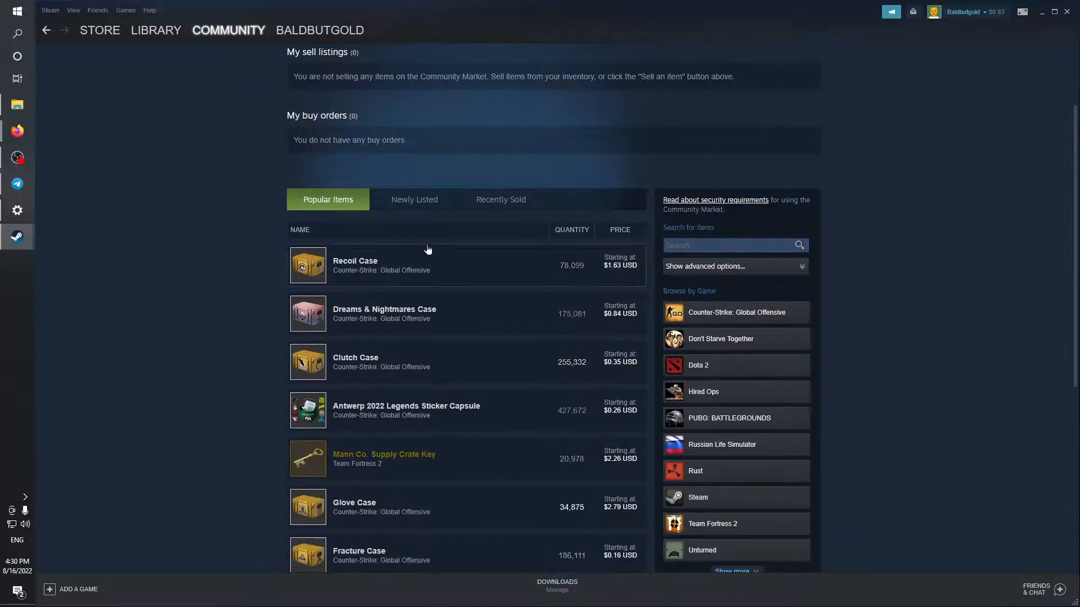
pyautogui.scroll(-3)
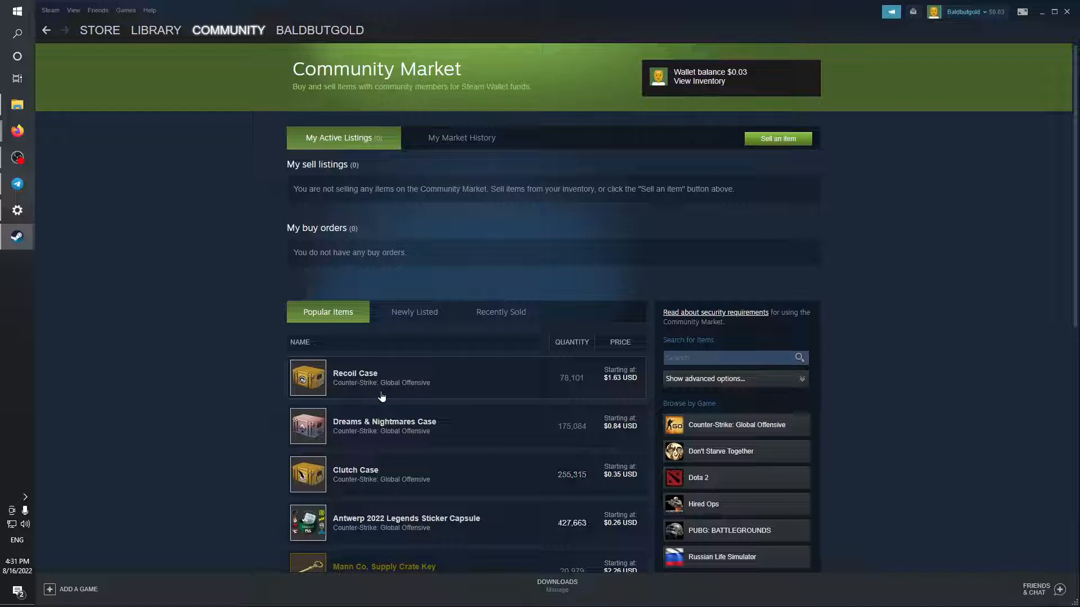
pyautogui.click(355, 377)
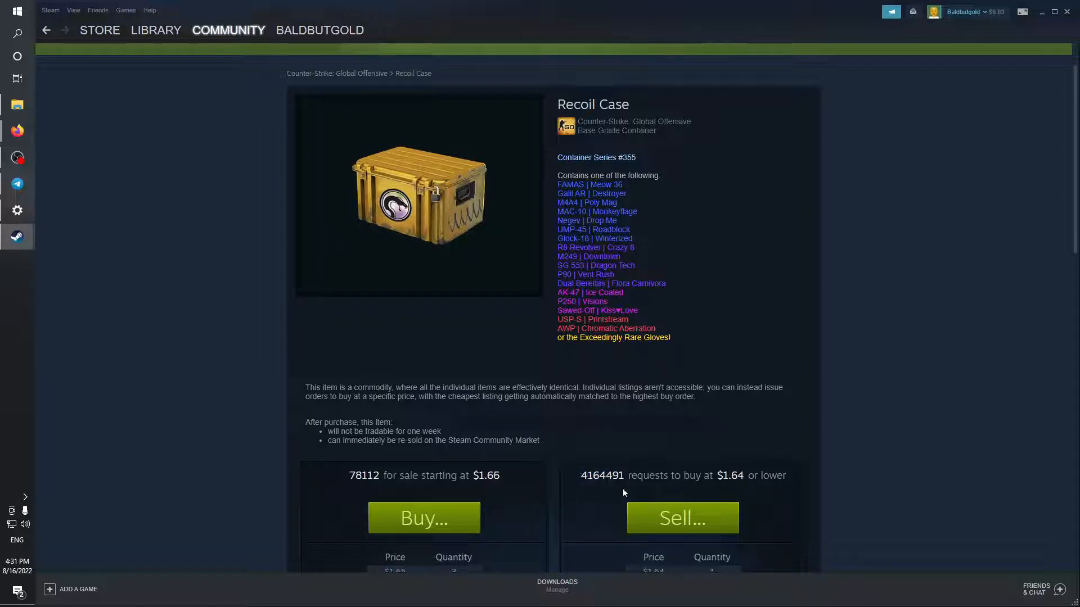
# Step: Start buying the $1.66 Recoil Case and proceed to Add Funds with a $0.03 wallet
pyautogui.scroll(-3)
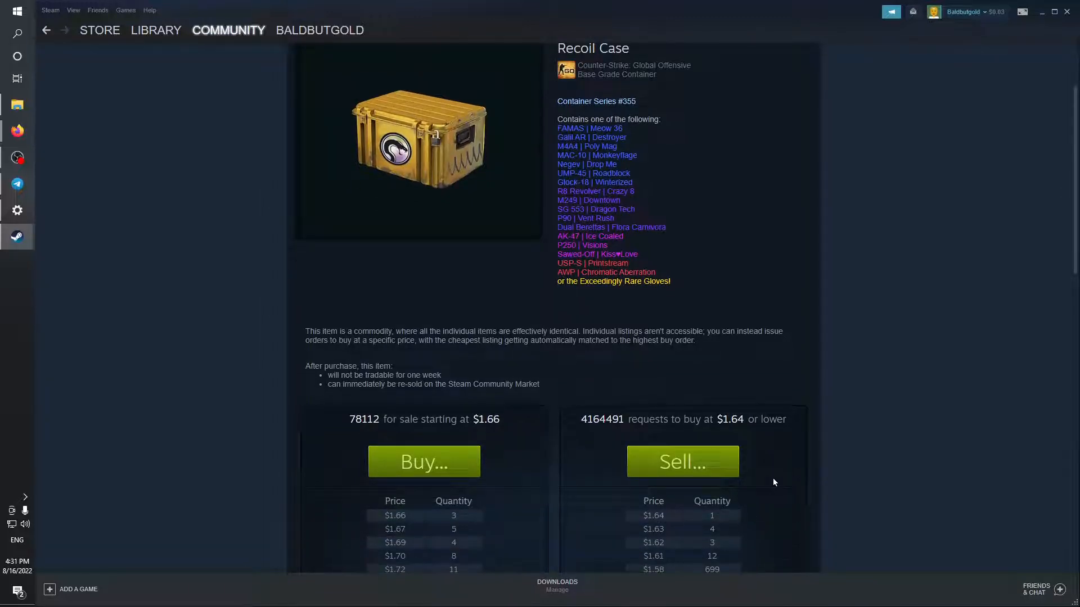
pyautogui.scroll(-3)
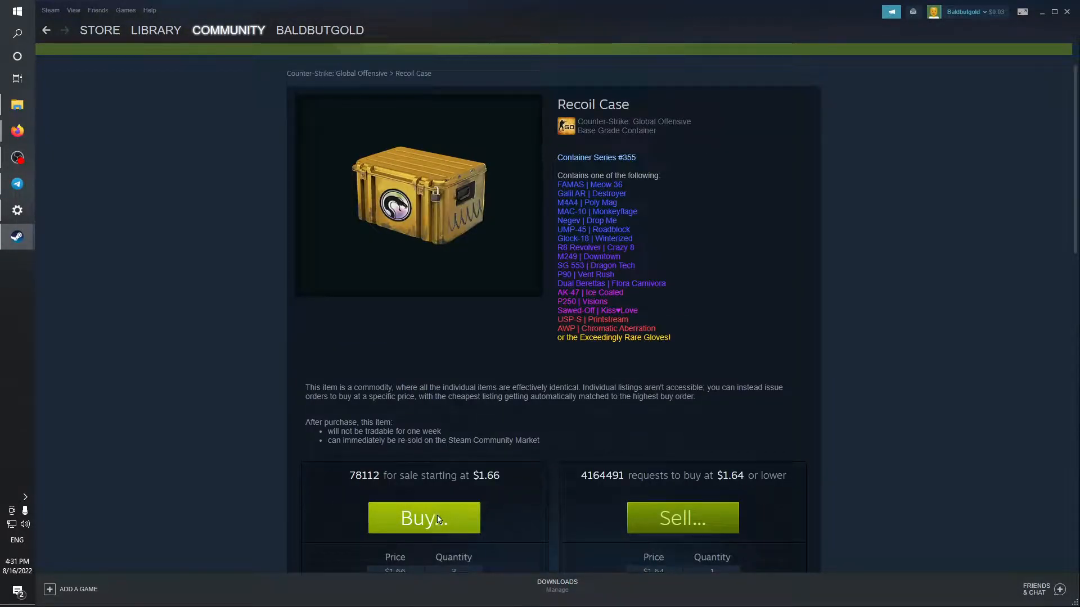
pyautogui.click(423, 518)
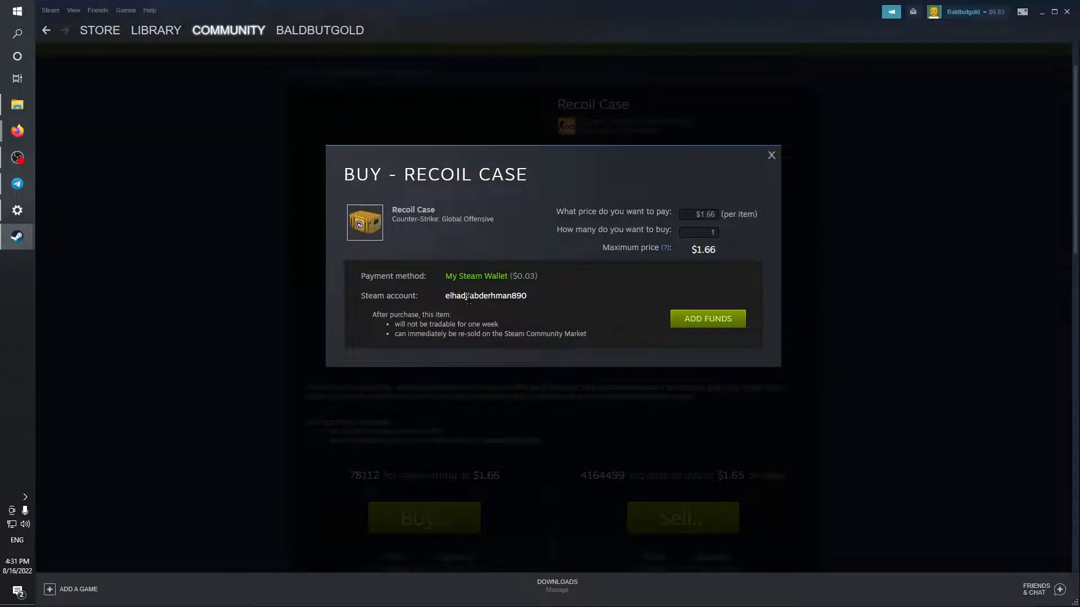
pyautogui.click(707, 318)
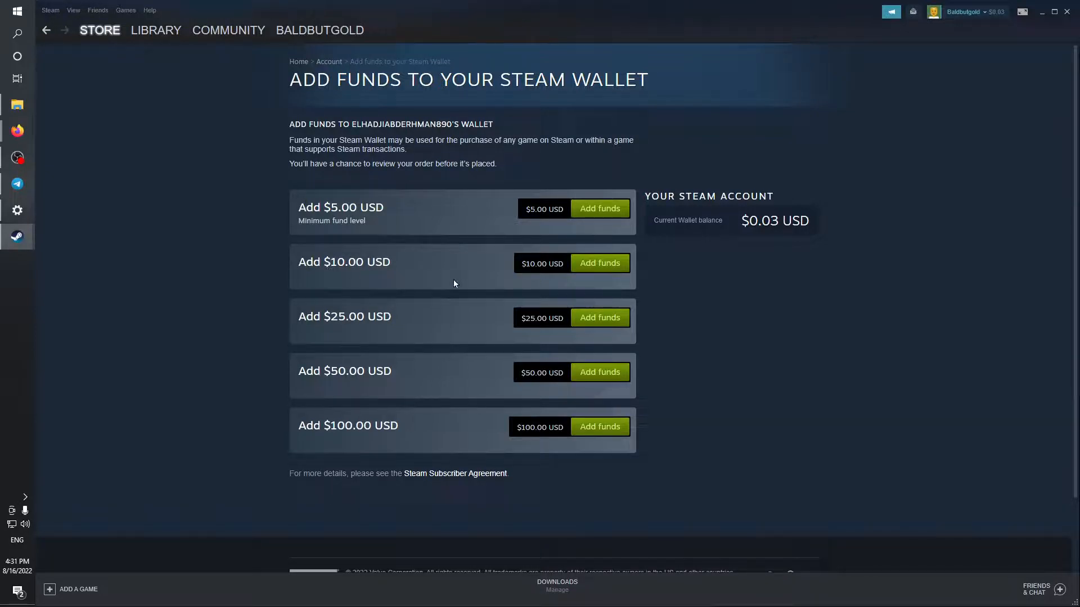
pyautogui.moveTo(443, 296)
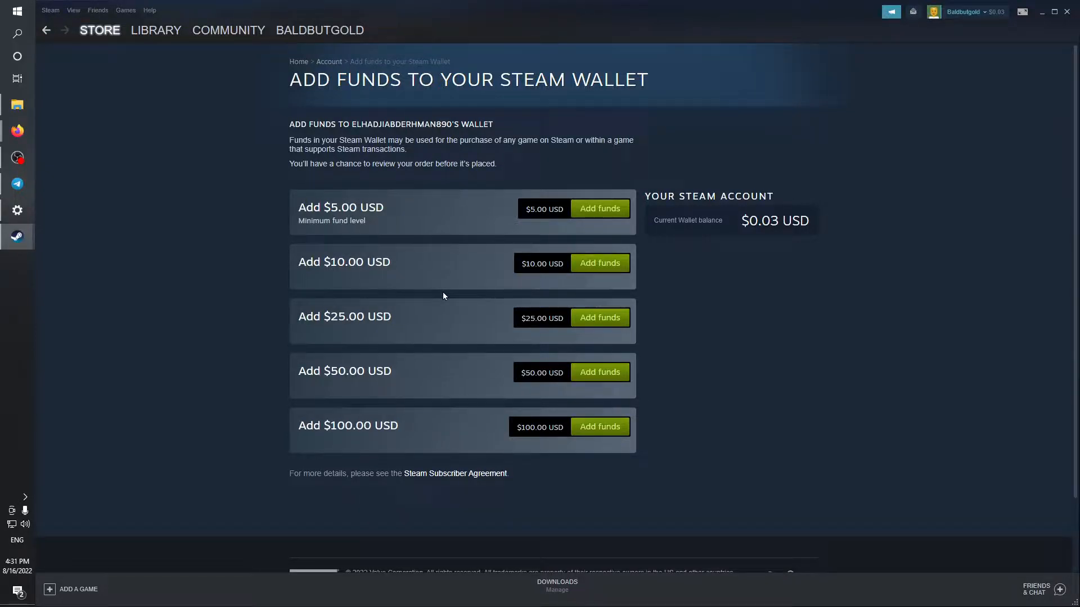